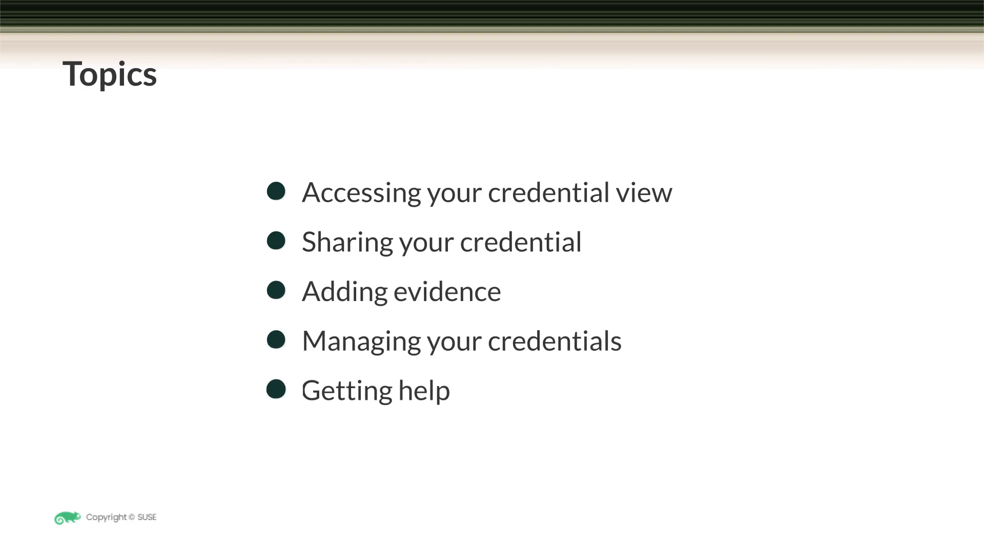
# - Advance the slides from Topics through credential access to Your Unique URL
pyautogui.press('right')
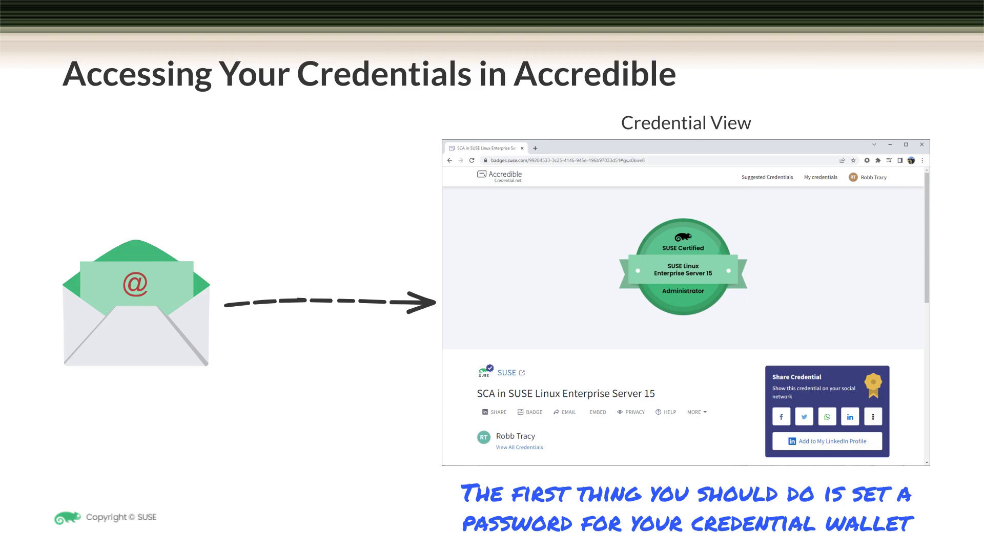
pyautogui.press('Right')
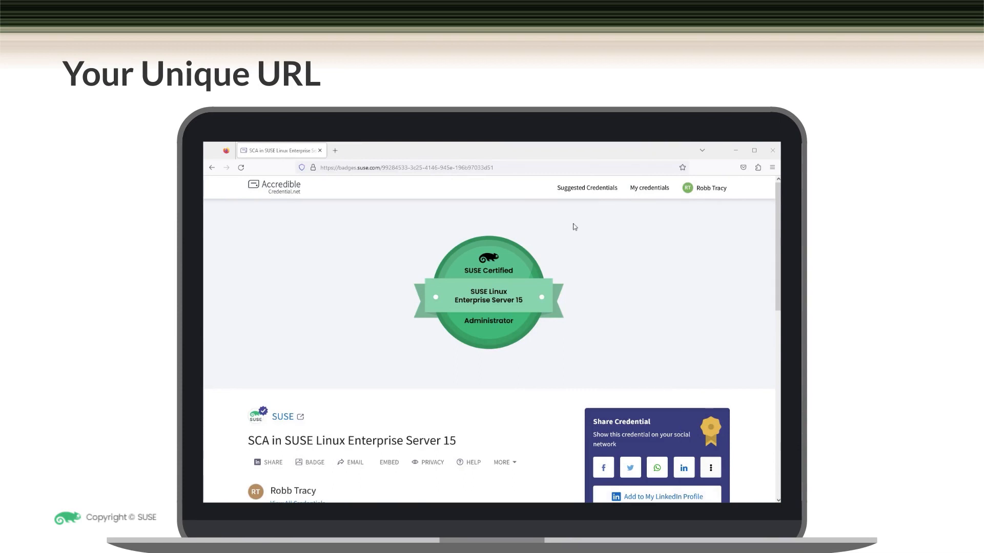
pyautogui.click(406, 167)
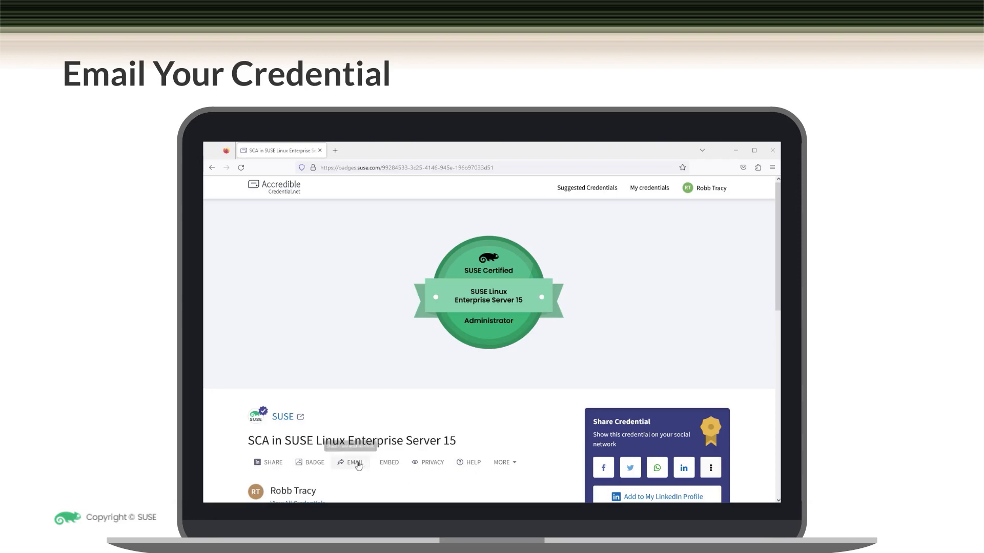
# - Email the SUSE Linux Enterprise Server 15 credential link to a recipient, passing the reCAPTCHA check
pyautogui.click(354, 462)
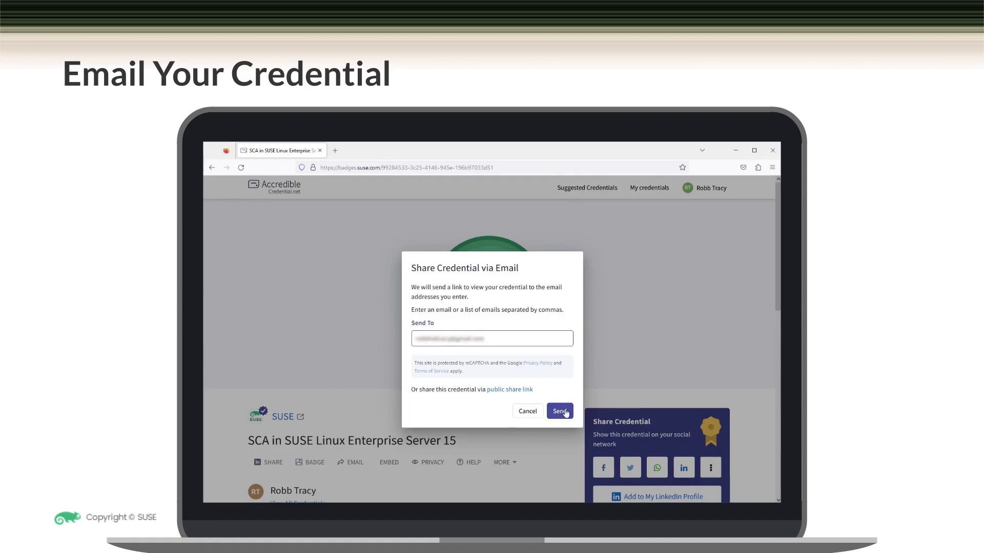
pyautogui.click(559, 411)
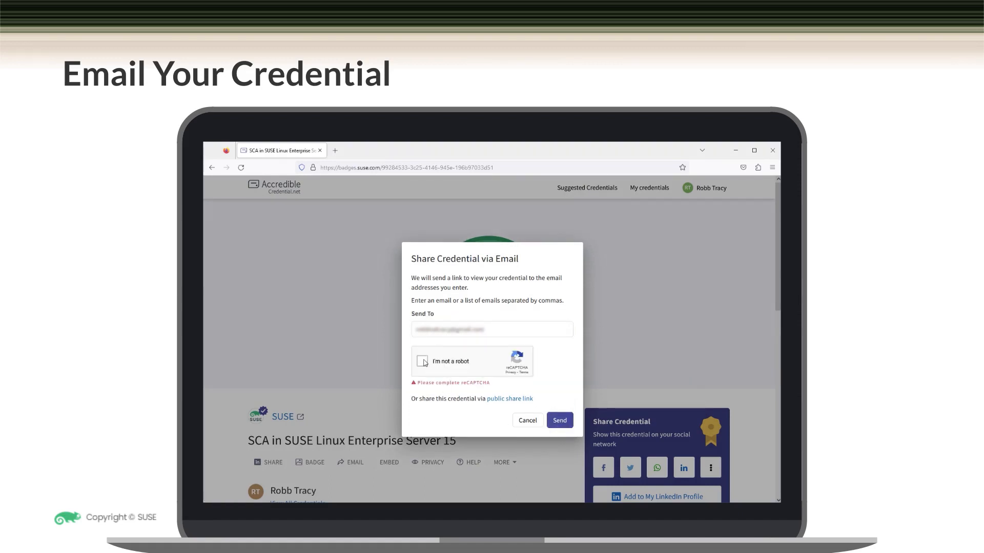
pyautogui.click(423, 361)
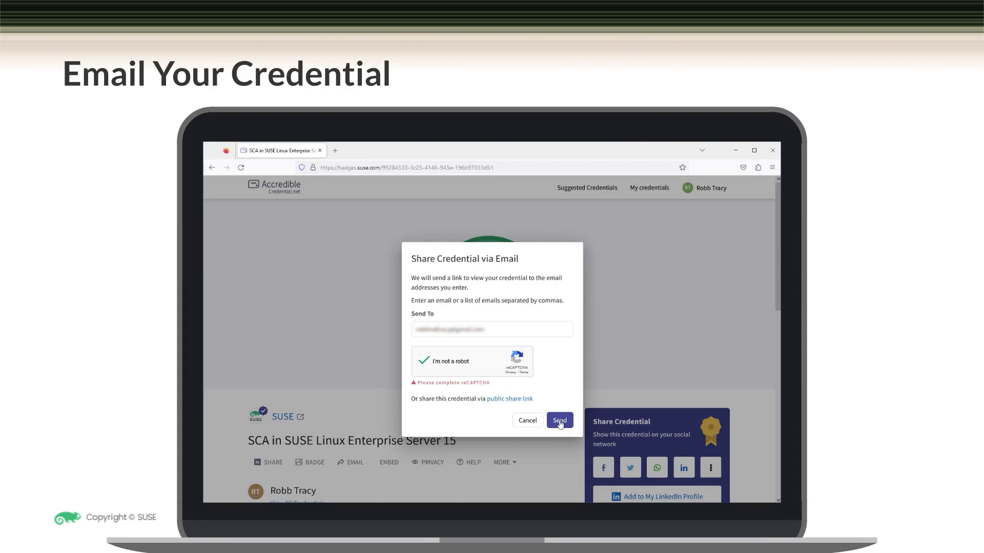
pyautogui.click(558, 420)
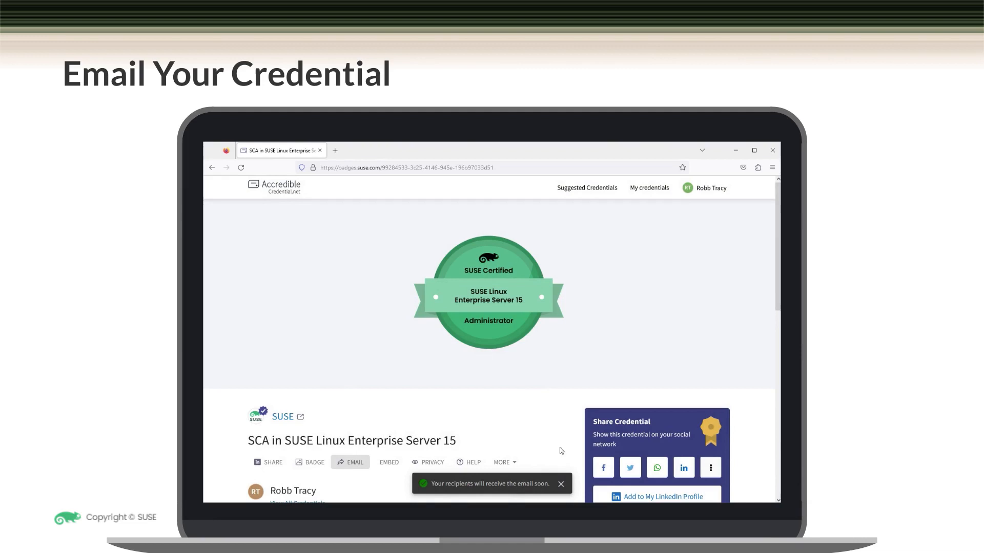
pyautogui.moveTo(599, 294)
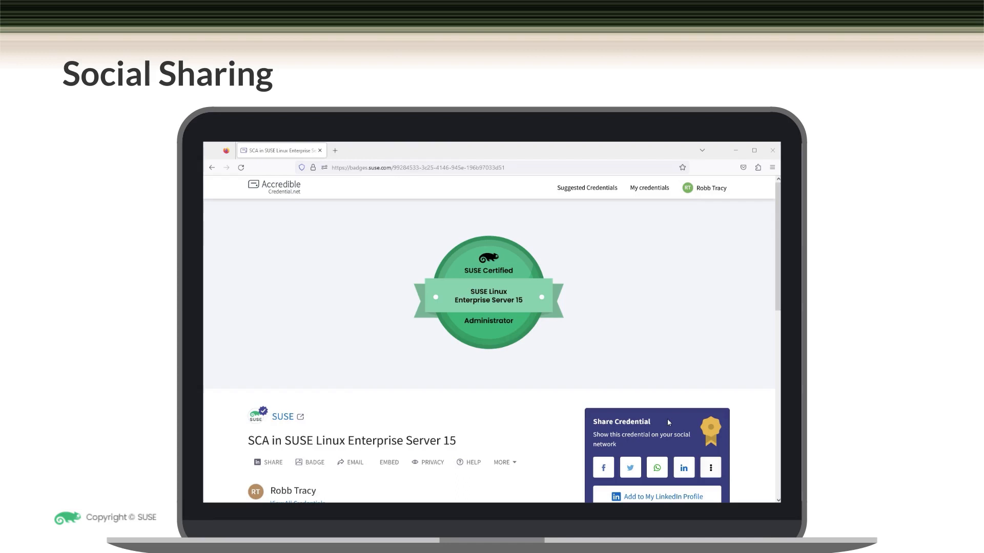
# - Choose LinkedIn from the social network share list, bringing up its sign-up window
pyautogui.click(709, 467)
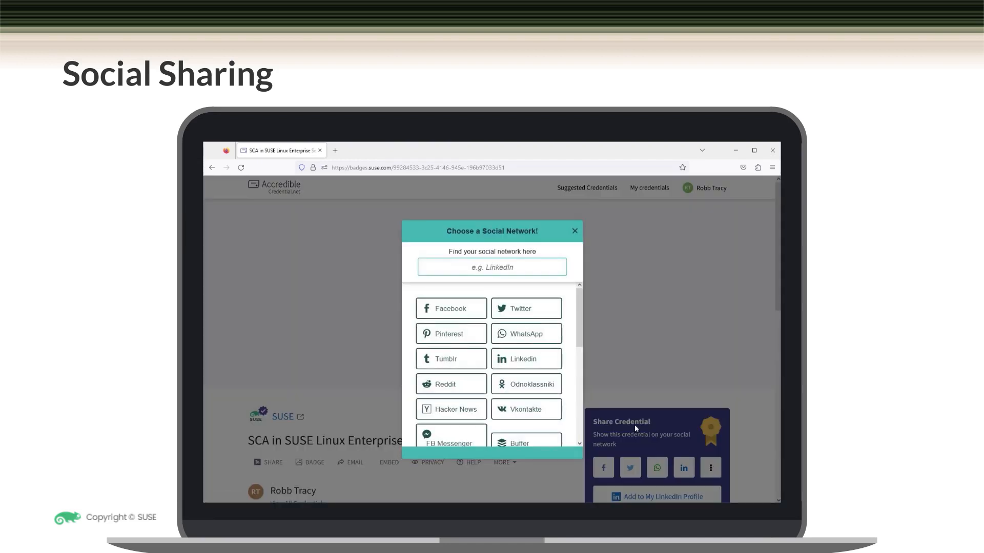
pyautogui.moveTo(564, 404)
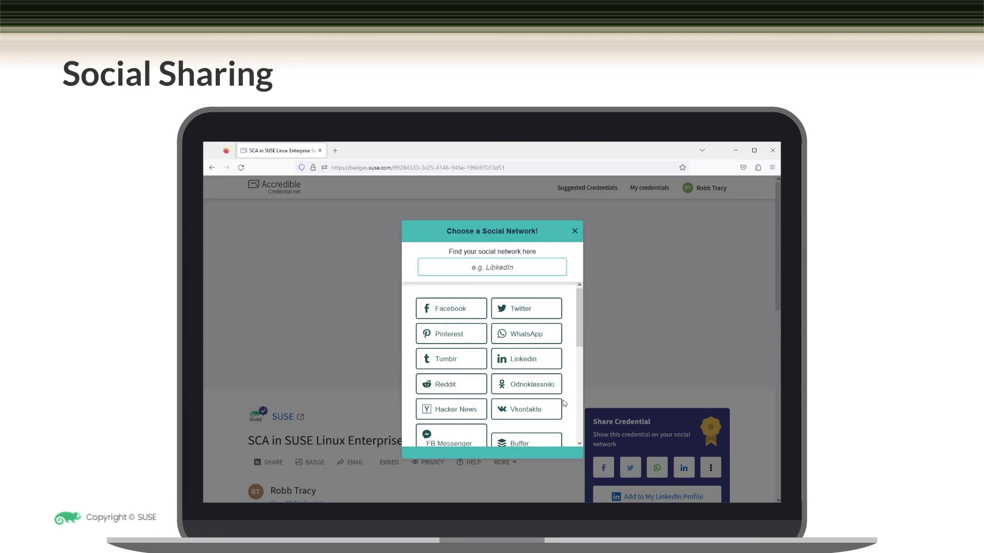
pyautogui.moveTo(530, 384)
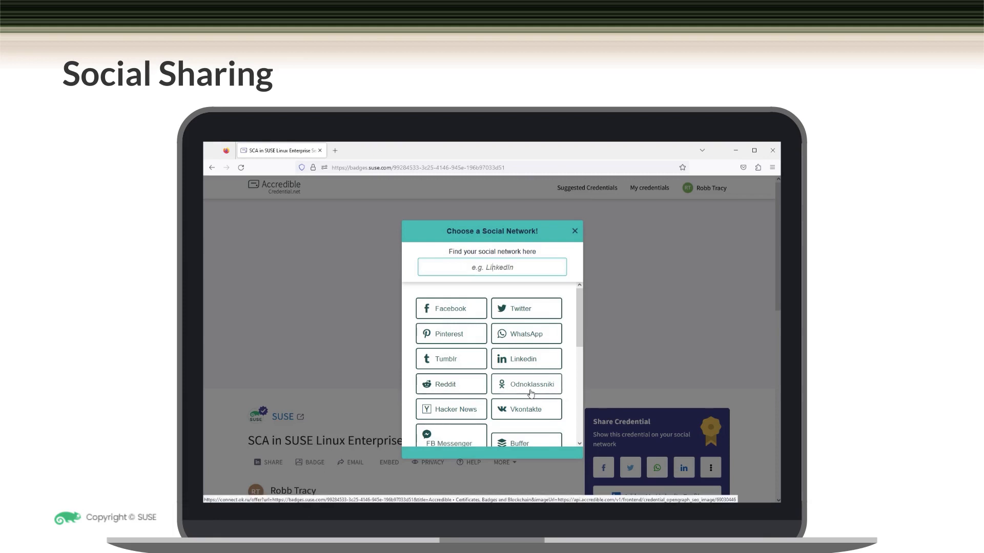
pyautogui.click(526, 359)
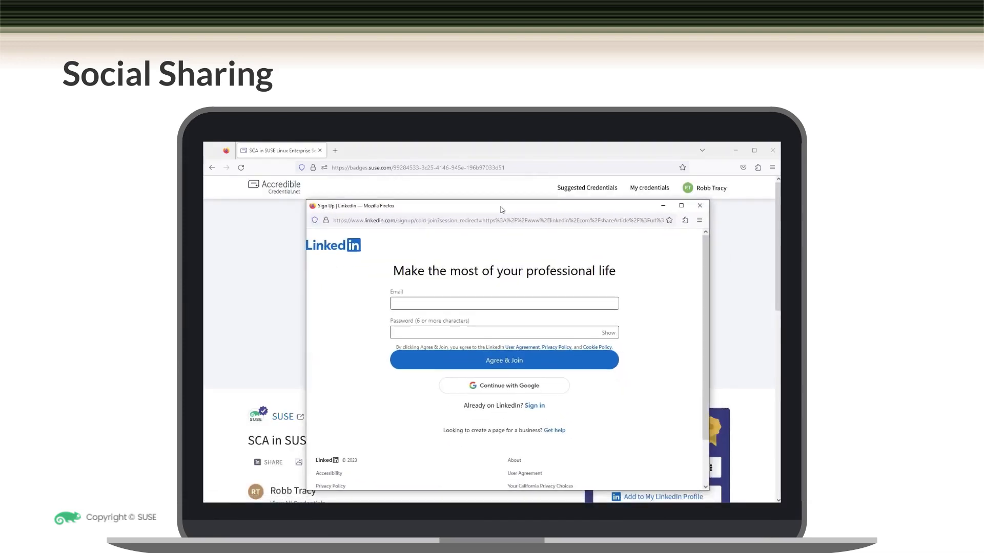
# - Sign in to LinkedIn with the saved login to reach the badge sharing options
pyautogui.click(503, 359)
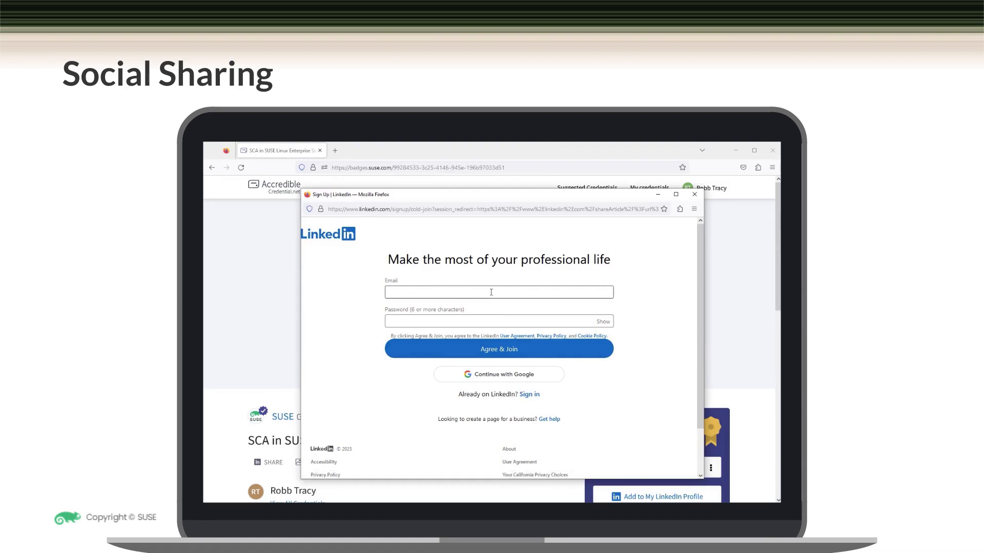
pyautogui.click(529, 394)
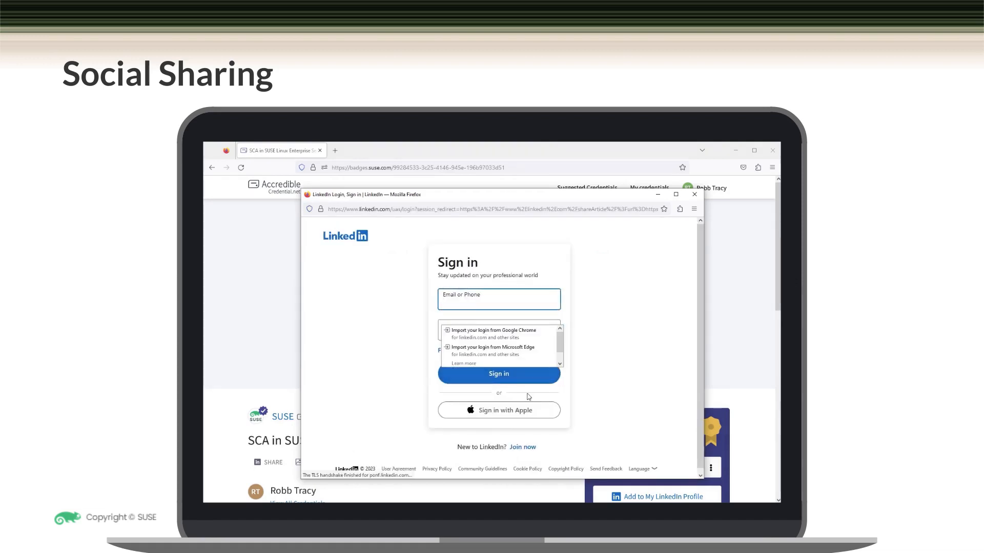
pyautogui.click(498, 374)
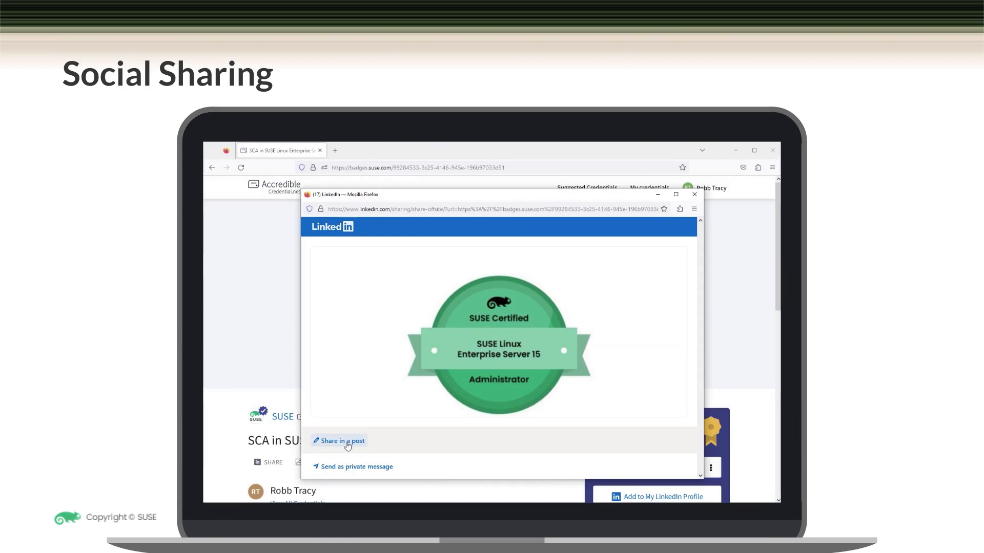
# - Preview sending the badge as a LinkedIn private message, then close the LinkedIn window
pyautogui.click(343, 441)
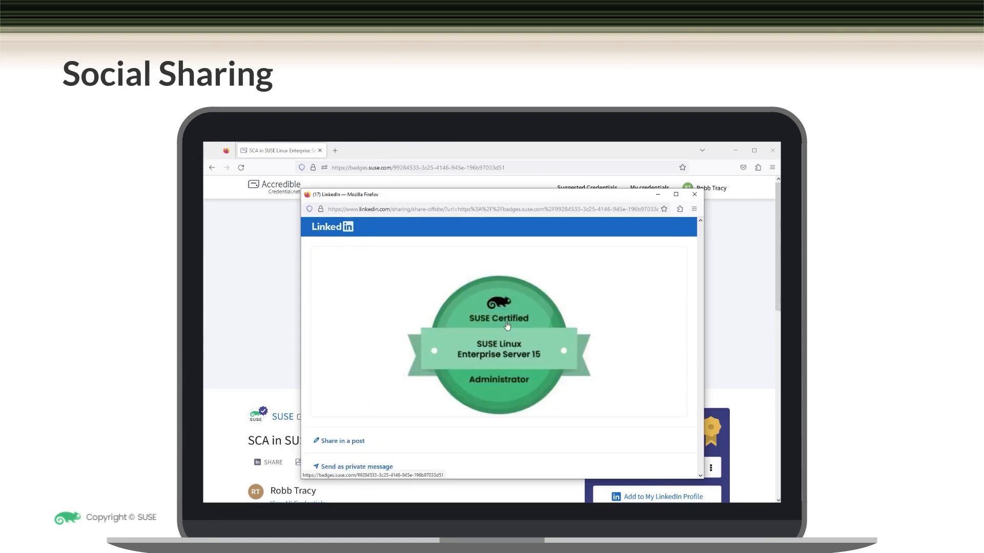
pyautogui.moveTo(420, 425)
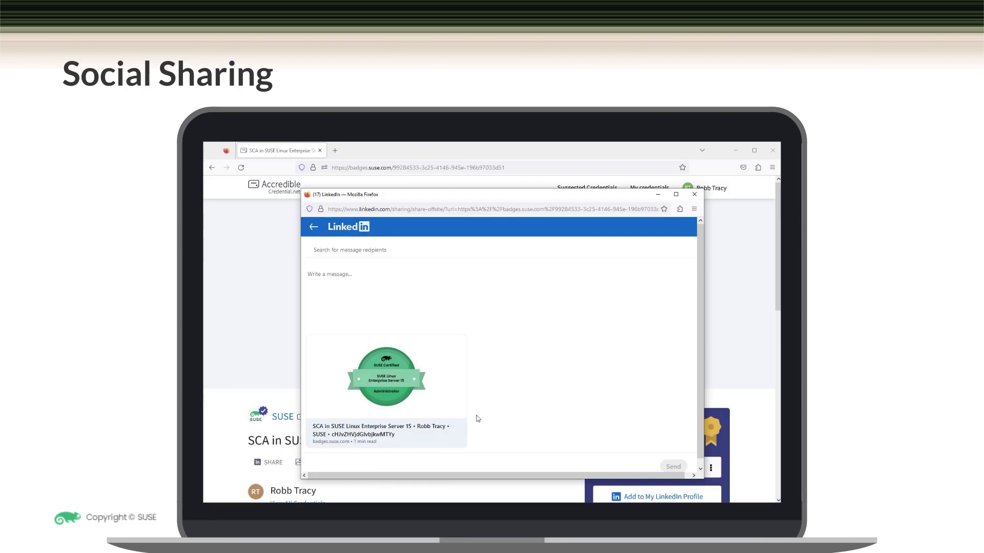
pyautogui.click(437, 280)
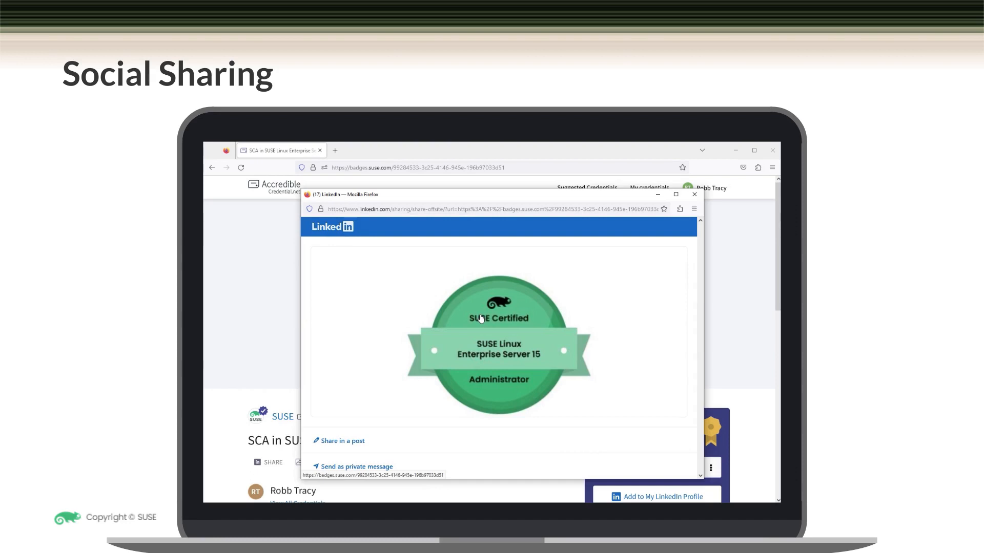
pyautogui.click(694, 195)
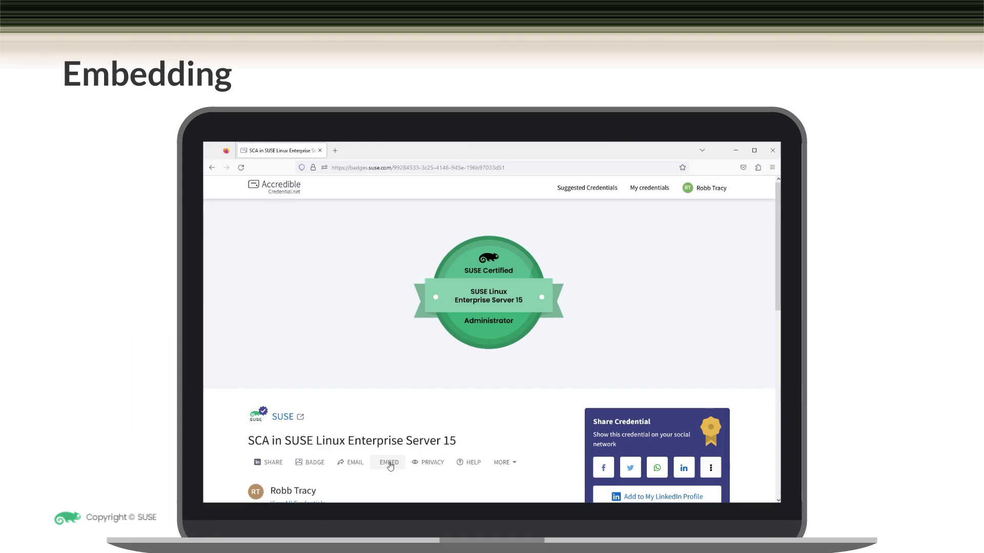
# - Show the credential's embed options: Outlook signature steps and the Embed Image badge link
pyautogui.click(389, 462)
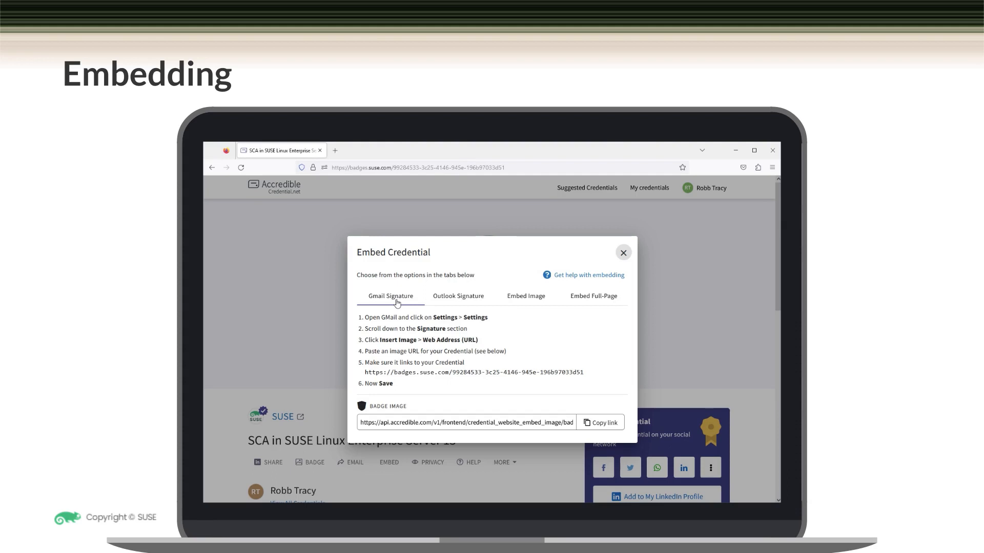
pyautogui.moveTo(445, 304)
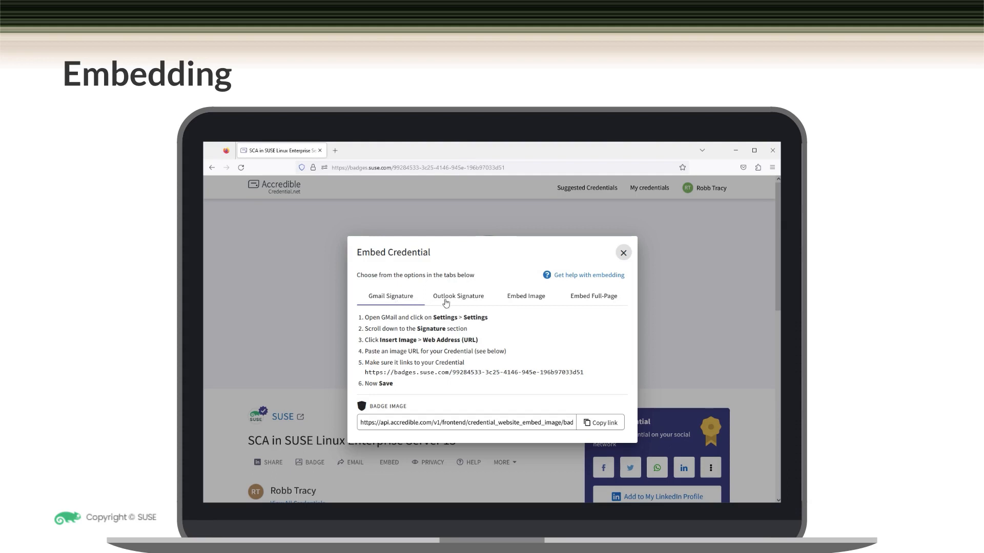
pyautogui.click(458, 296)
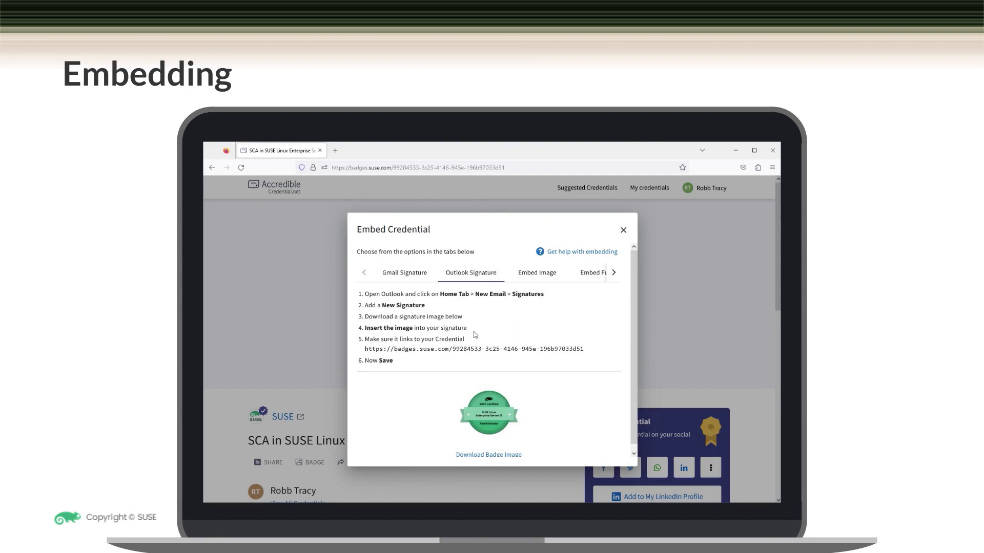
pyautogui.moveTo(506, 323)
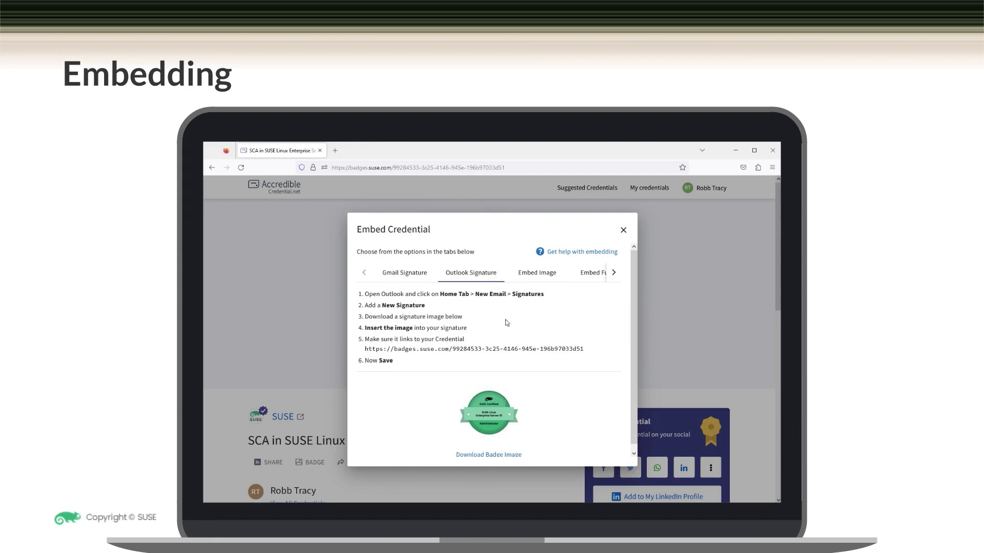
pyautogui.click(536, 272)
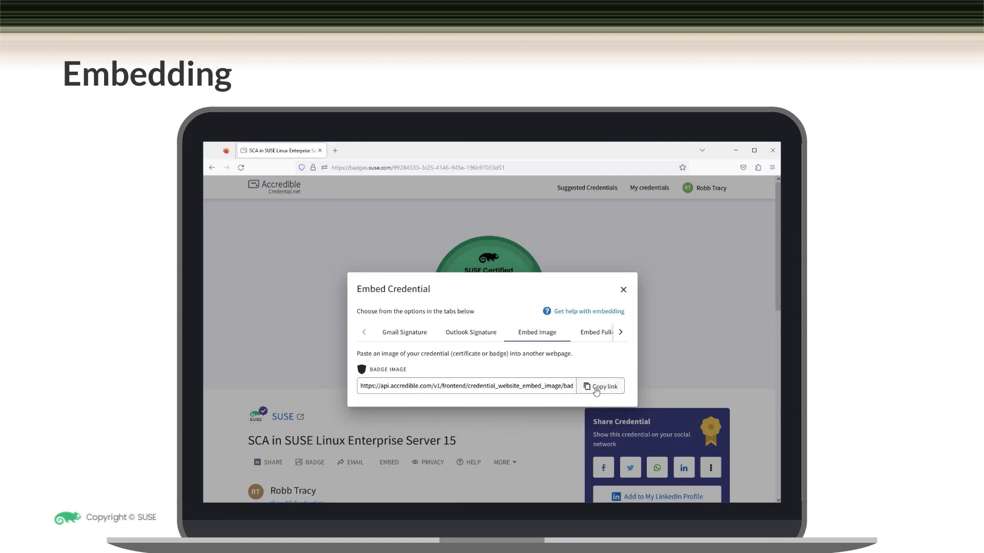
# - Copy the badge image link, view the full-page embed code, and close the embed dialog
pyautogui.click(602, 387)
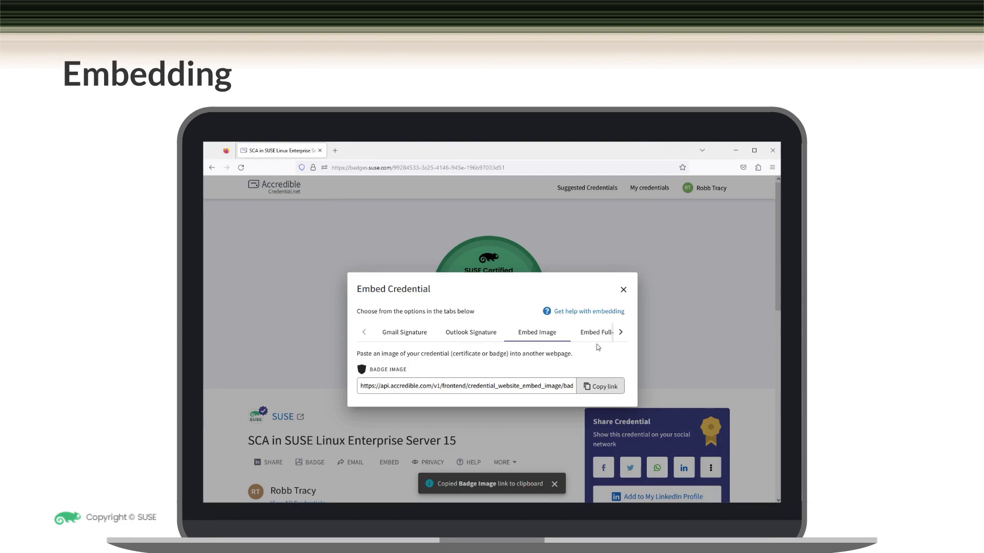
pyautogui.moveTo(595, 334)
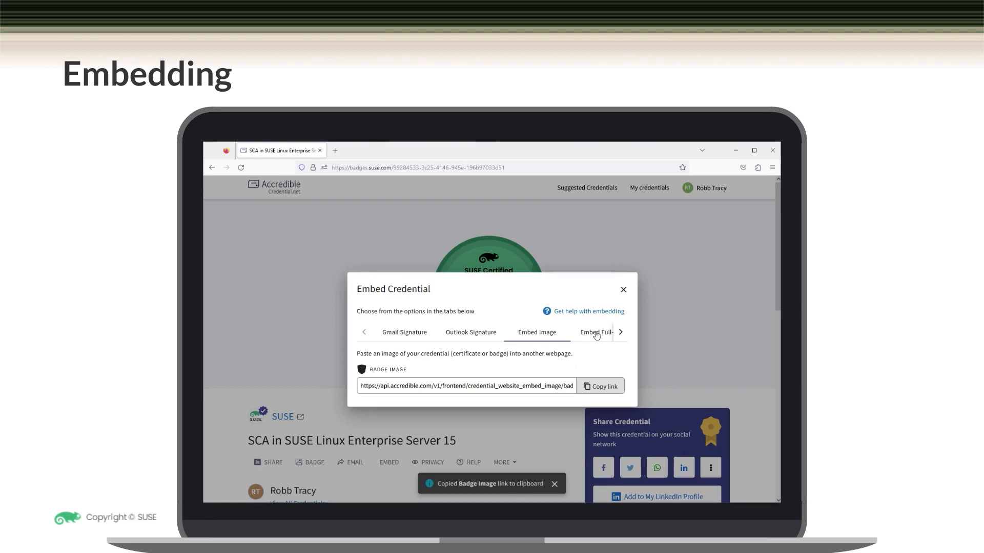
pyautogui.click(595, 332)
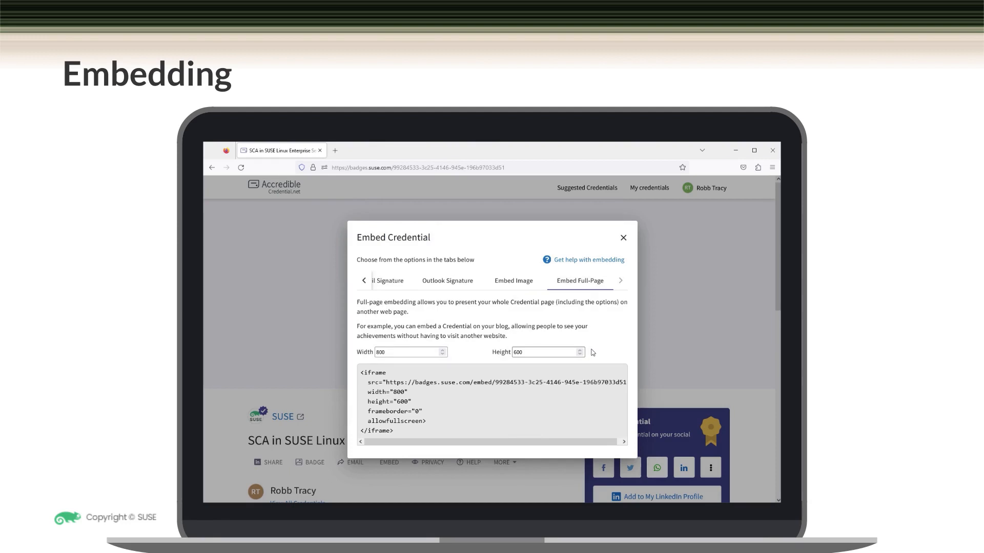
pyautogui.click(622, 237)
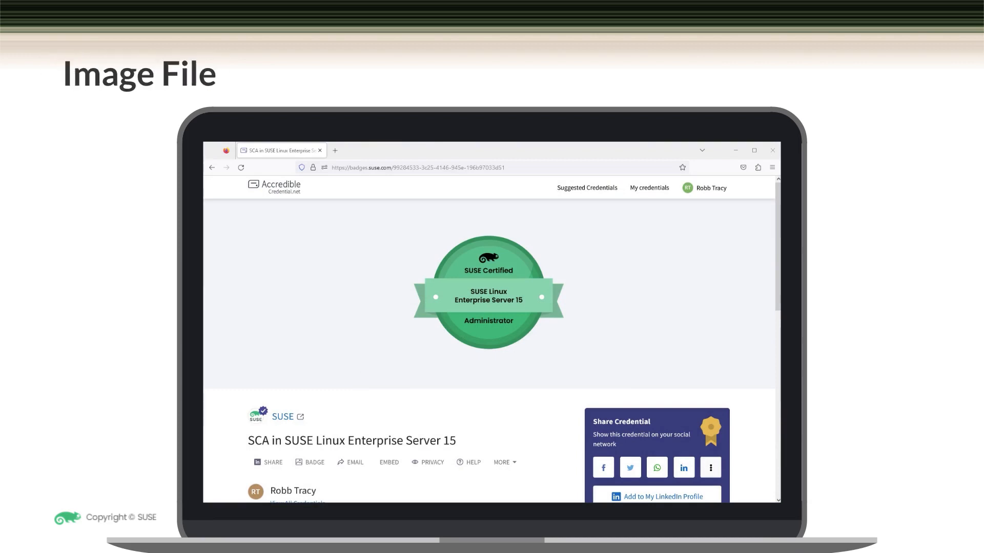
pyautogui.moveTo(377, 500)
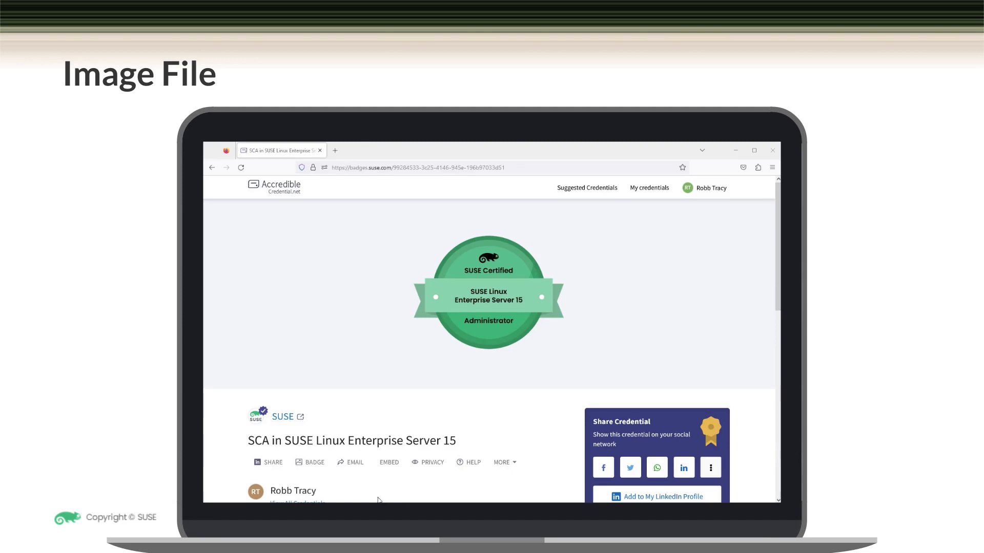
pyautogui.moveTo(314, 462)
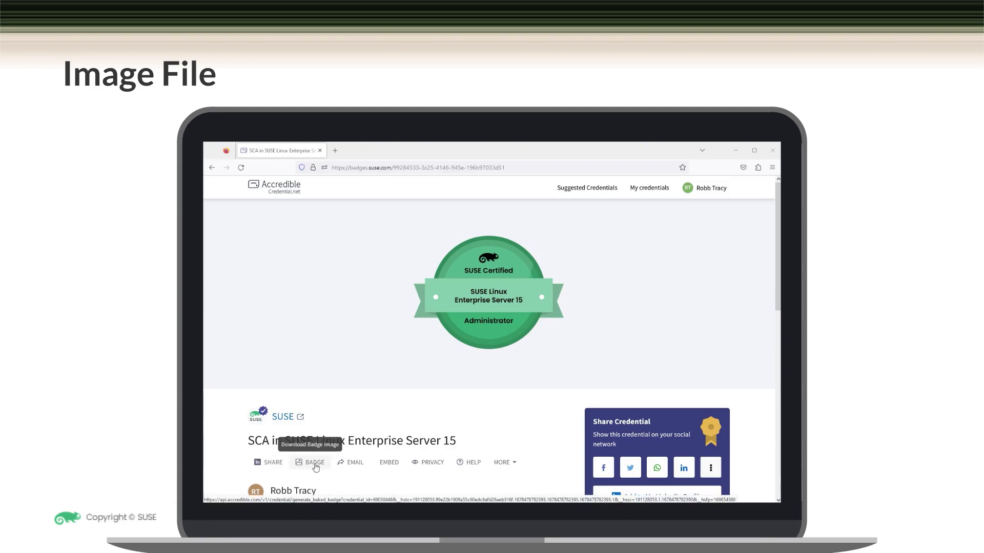
# - Download the SUSE Linux Enterprise Server 15 badge image as a PNG
pyautogui.click(314, 462)
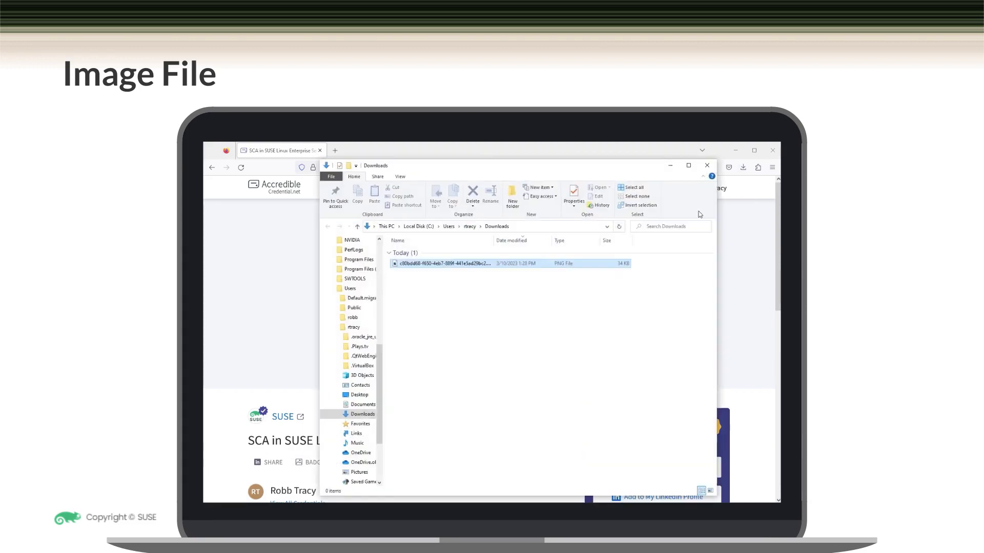
# - View the downloaded badge PNG in Photos from Downloads, then close the viewer
pyautogui.click(441, 263)
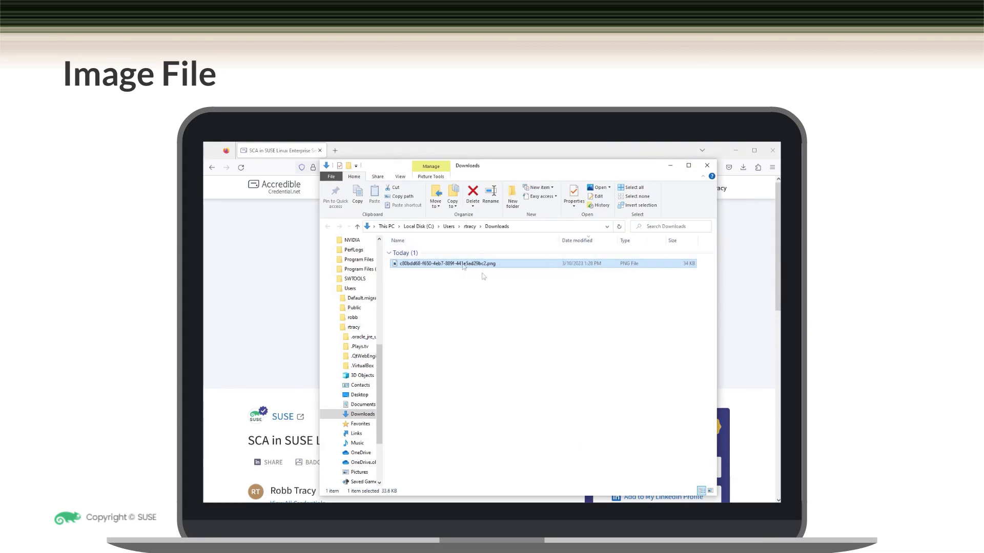
pyautogui.doubleClick(444, 263)
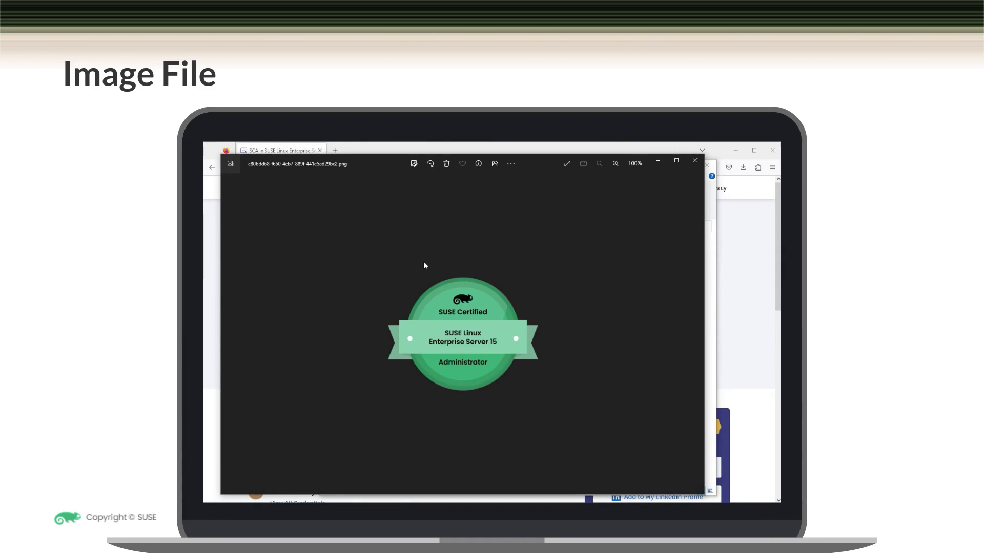
pyautogui.moveTo(505, 395)
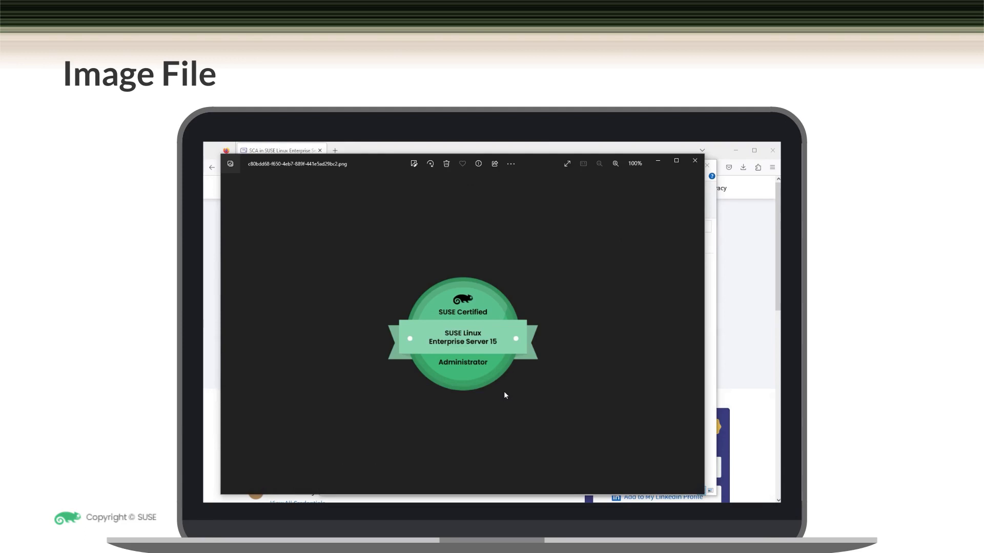
pyautogui.moveTo(496, 350)
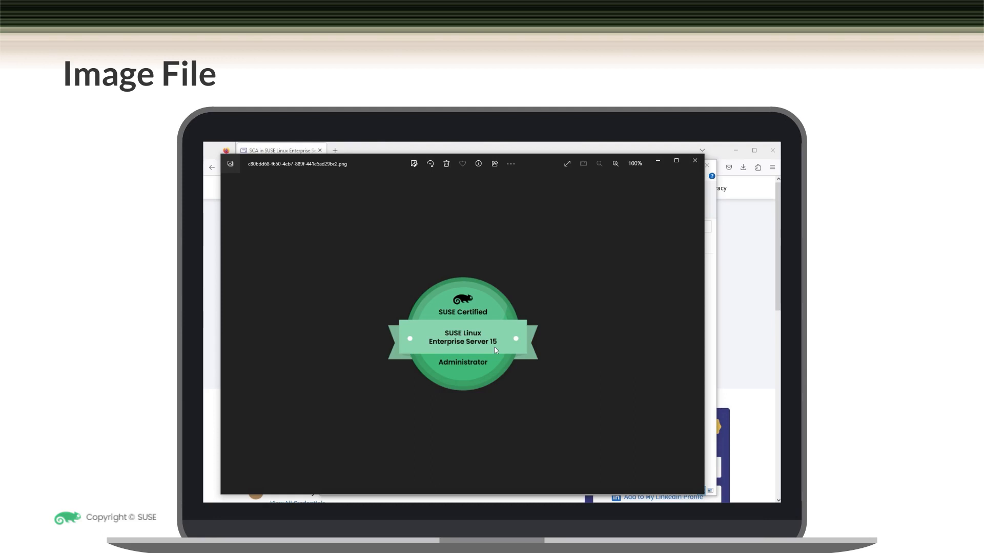
pyautogui.moveTo(688, 174)
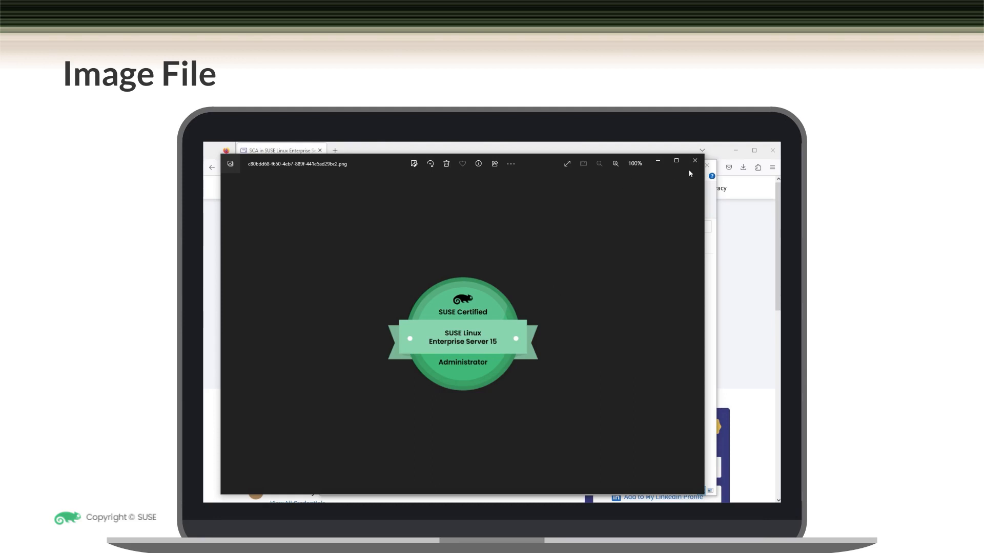
pyautogui.click(695, 161)
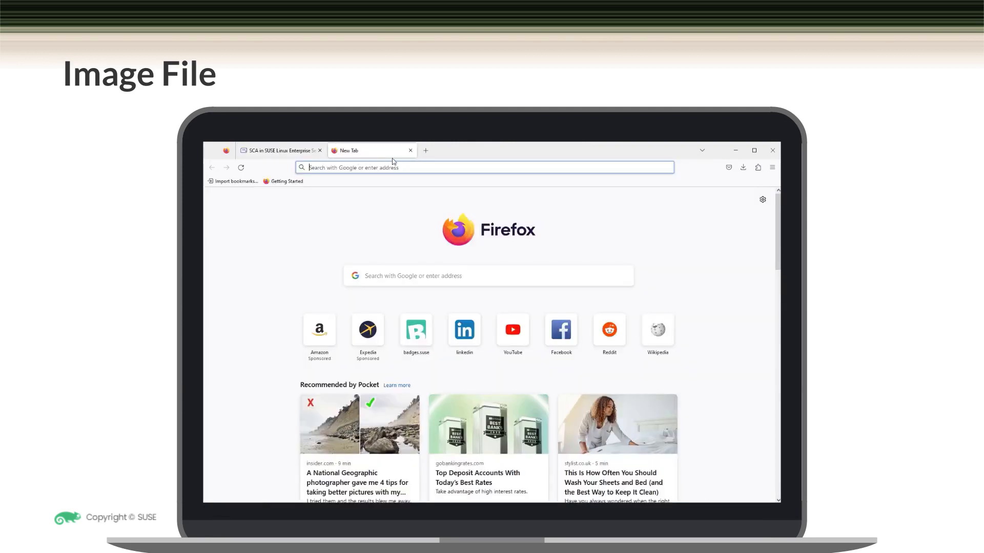
# - Load the badge PNG into products.groupdocs.app/metadata/png for metadata viewing
pyautogui.write('https://products.groupdocs.app/metadata/png')
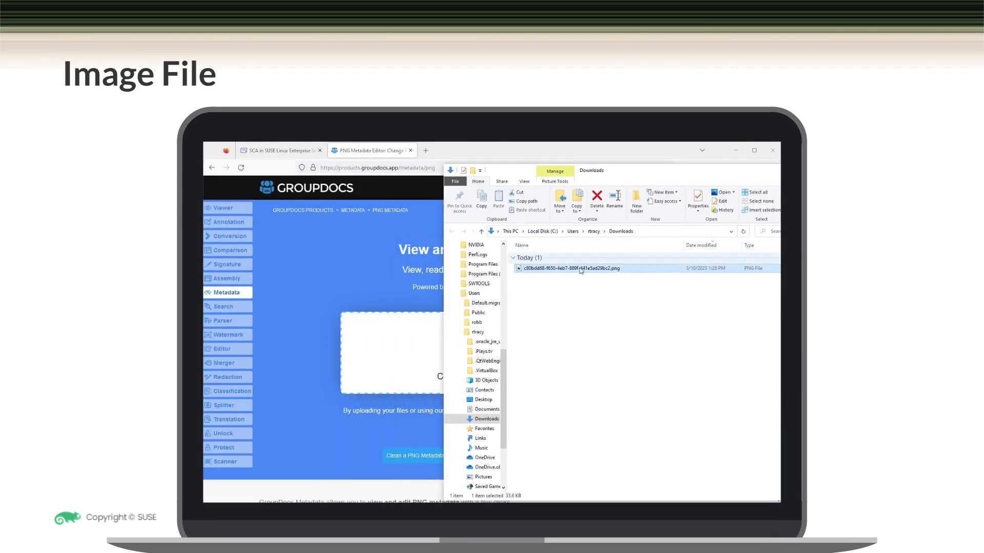
pyautogui.moveTo(570, 267); pyautogui.dragTo(397, 339)
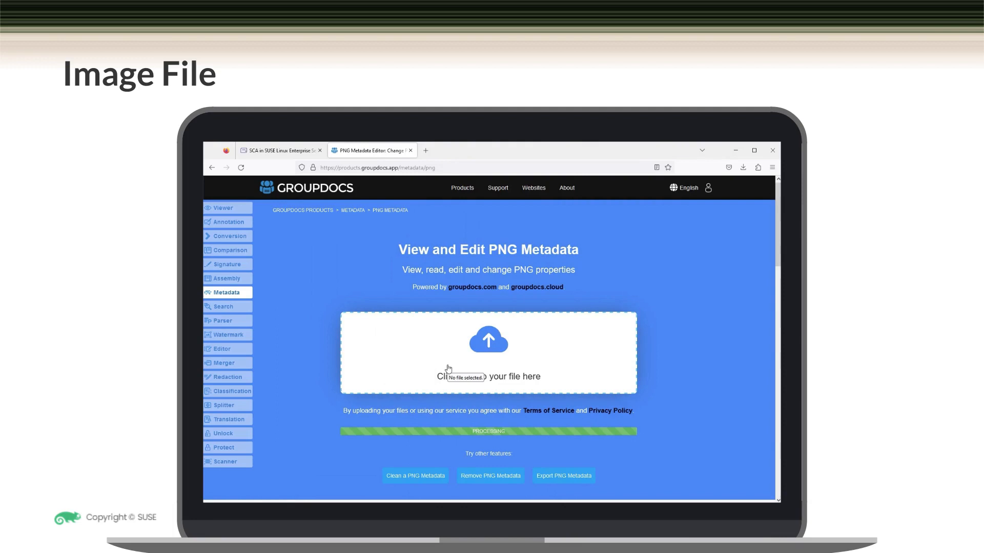
pyautogui.click(488, 352)
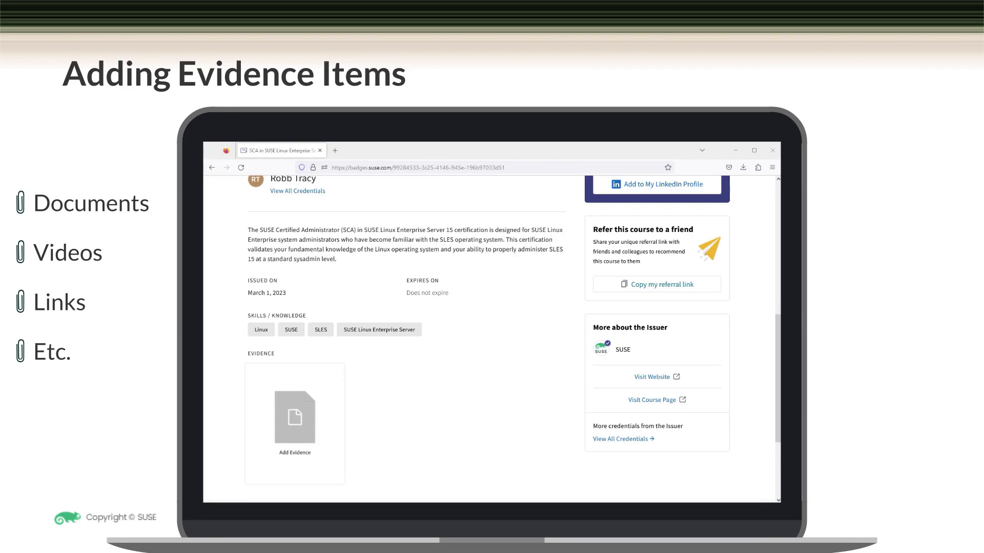
pyautogui.moveTo(299, 423)
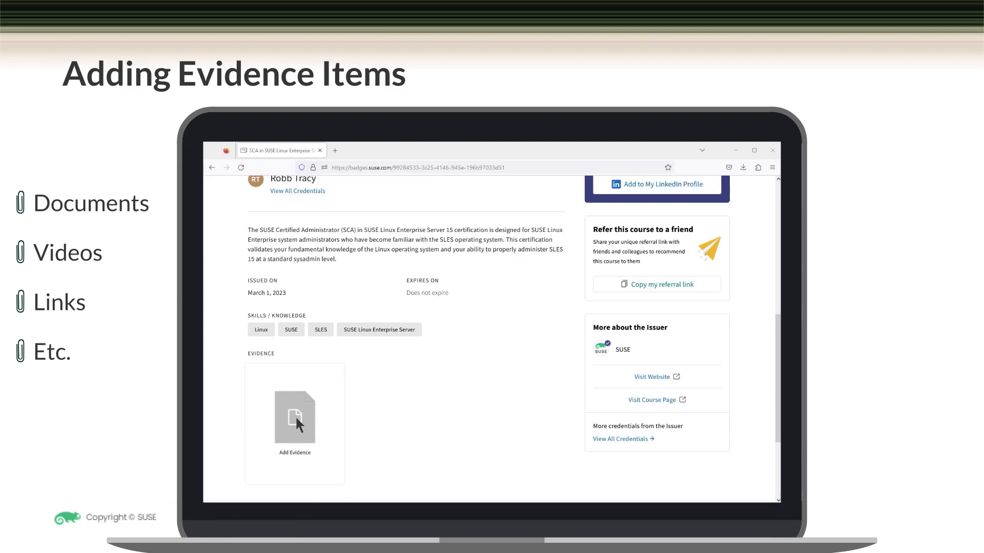
# - Start adding an evidence item to the credential from the Evidence section
pyautogui.click(294, 418)
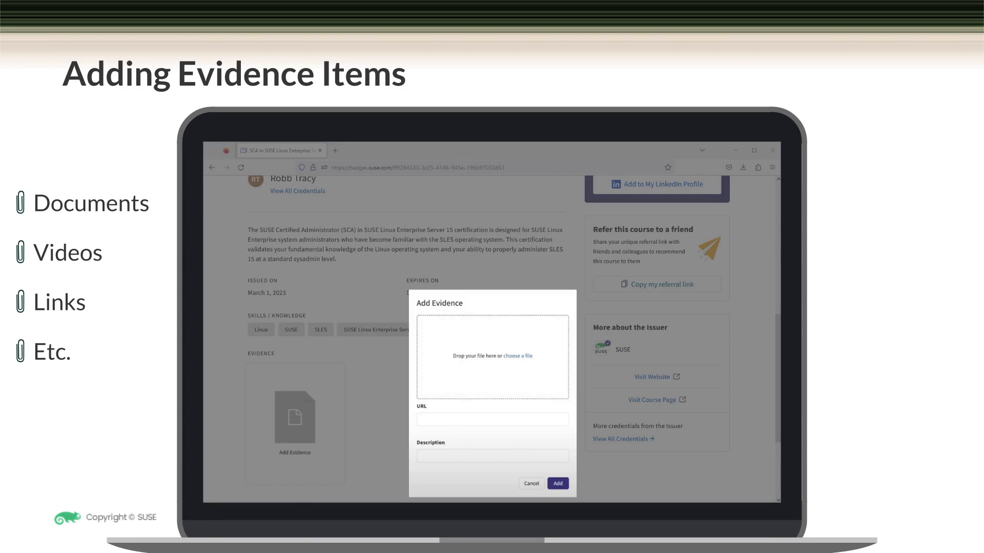
pyautogui.click(530, 483)
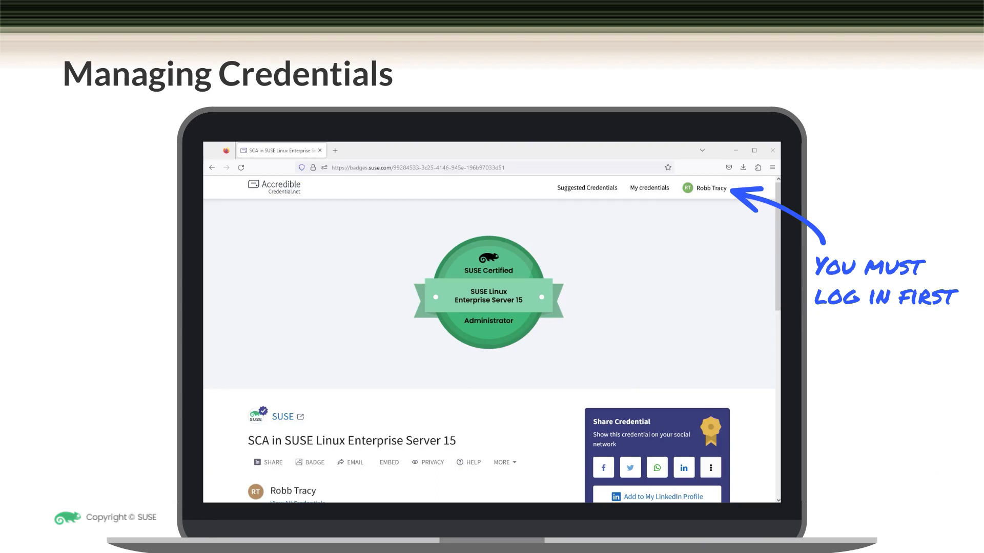
pyautogui.moveTo(632, 395)
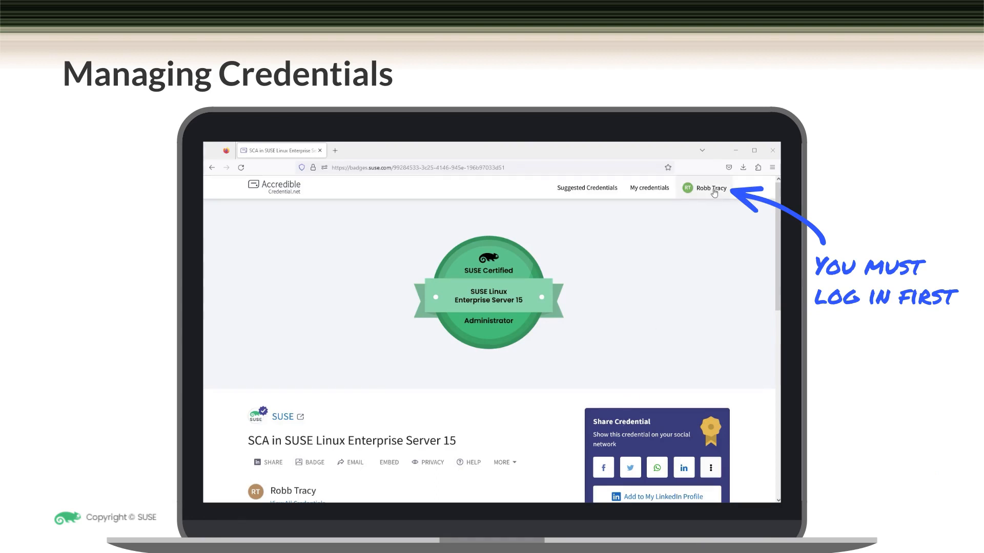
pyautogui.moveTo(706, 194)
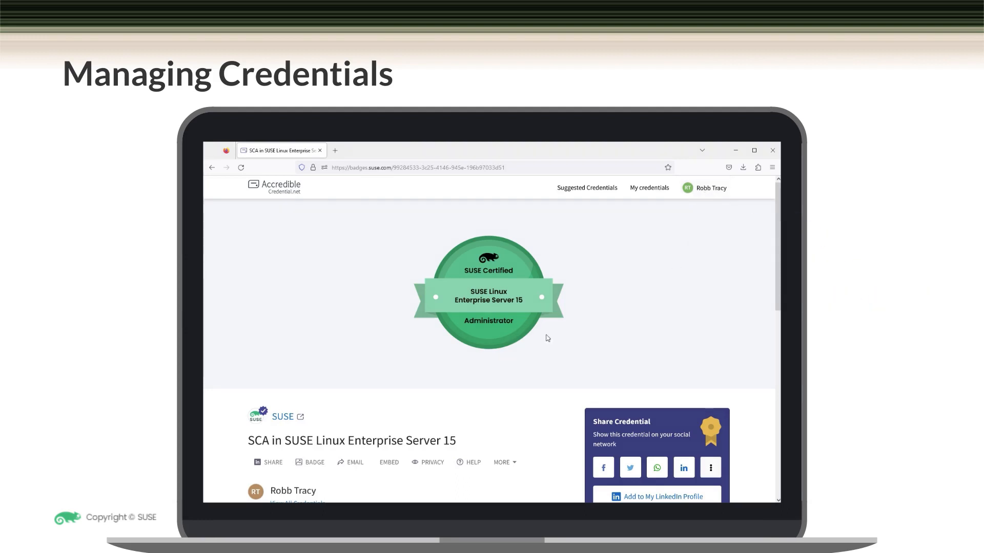
pyautogui.moveTo(432, 465)
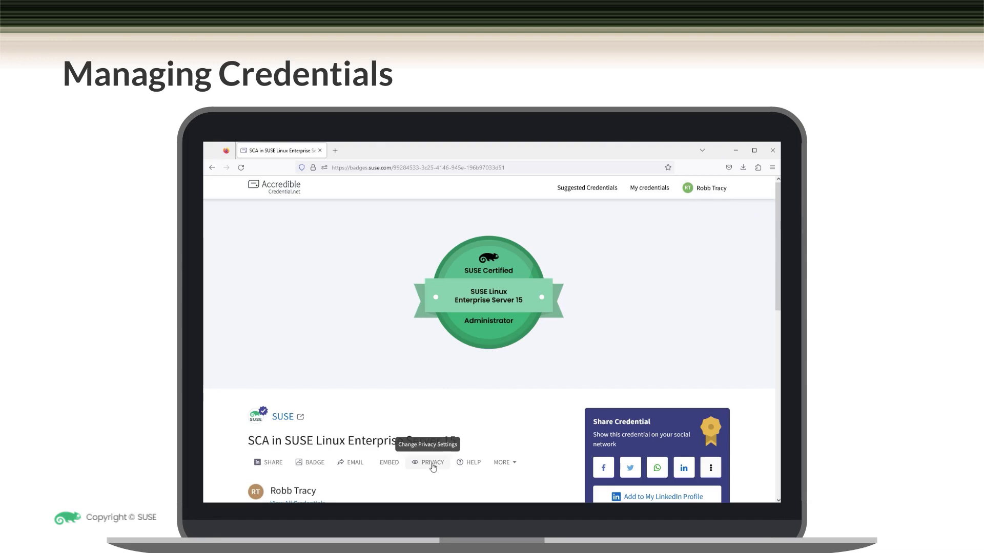
# - Check the credential's Private/Public switch and close the dialog leaving it public
pyautogui.click(432, 462)
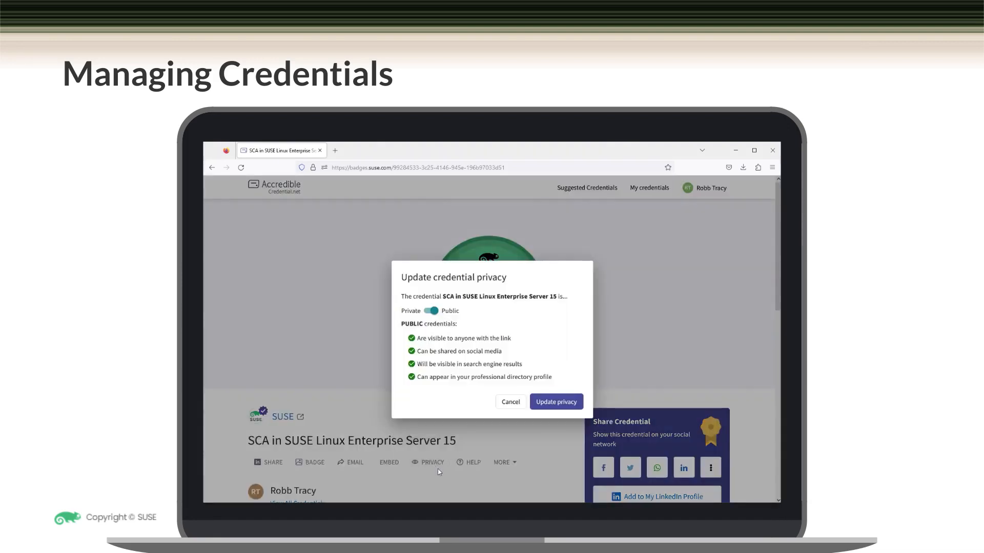
pyautogui.moveTo(446, 469)
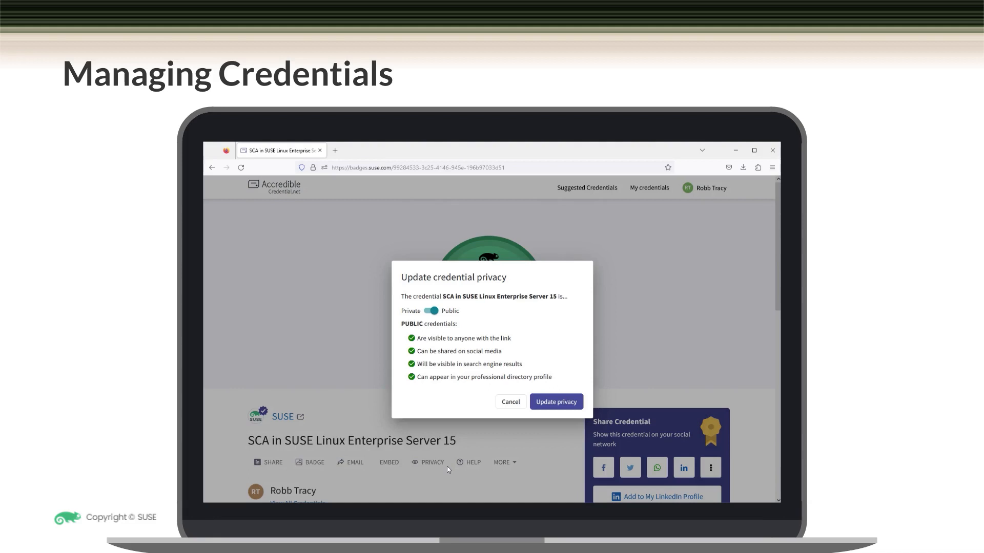
pyautogui.moveTo(486, 328)
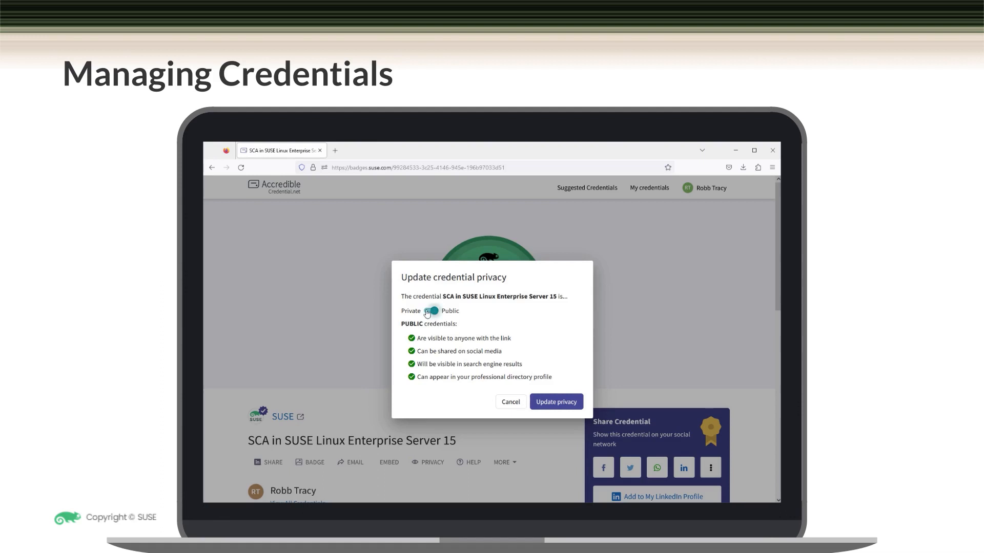
pyautogui.click(431, 310)
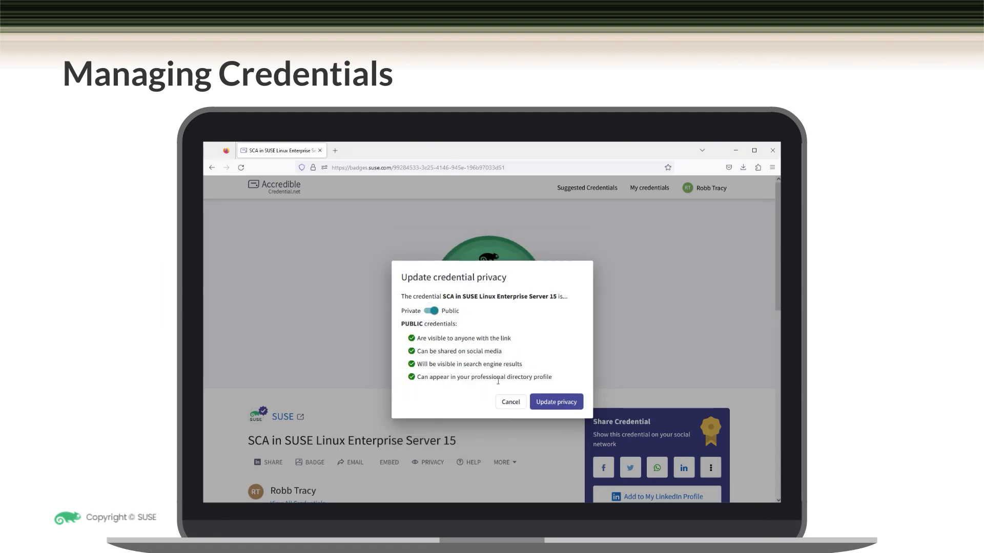
pyautogui.click(554, 402)
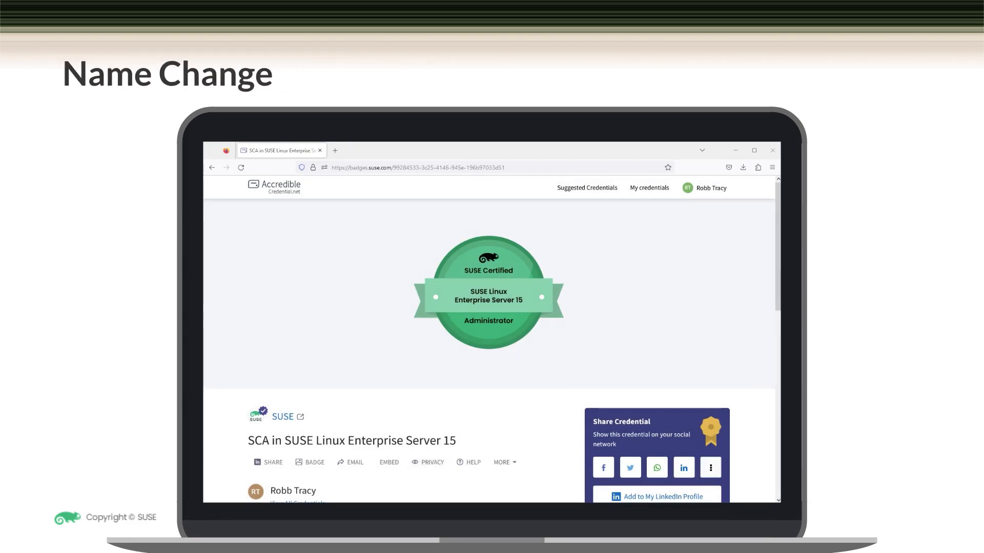
pyautogui.moveTo(504, 465)
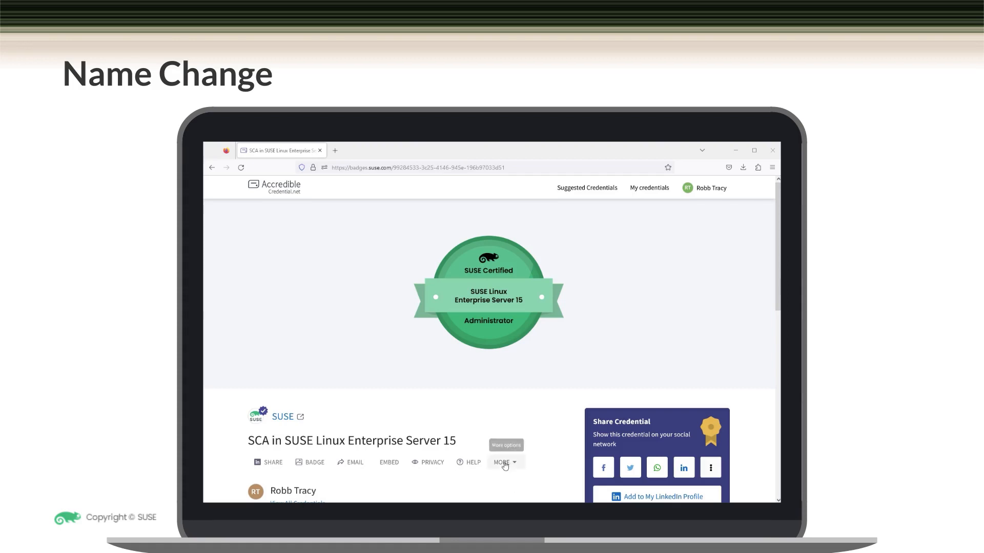
# - Choose Request a Name Change from the credential's More actions
pyautogui.click(503, 462)
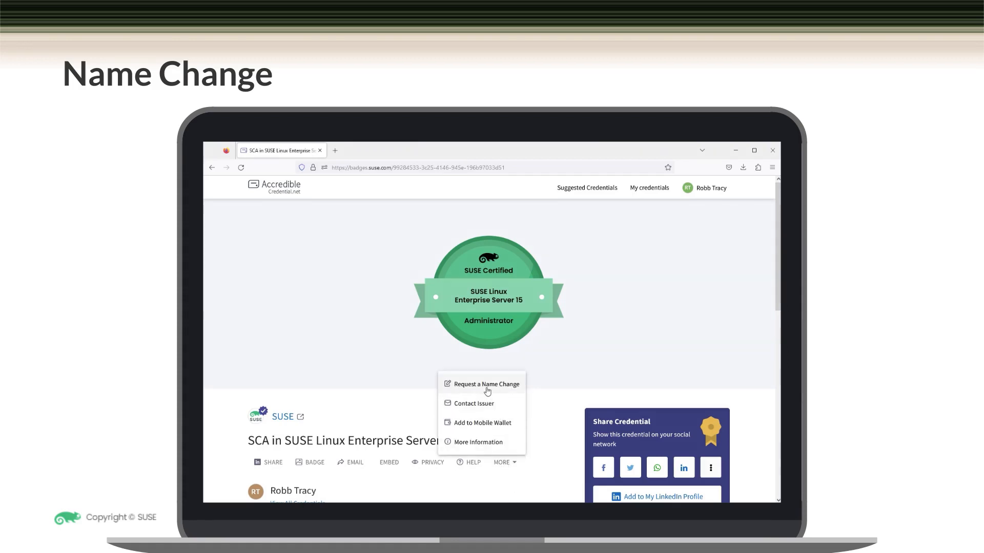
pyautogui.click(487, 384)
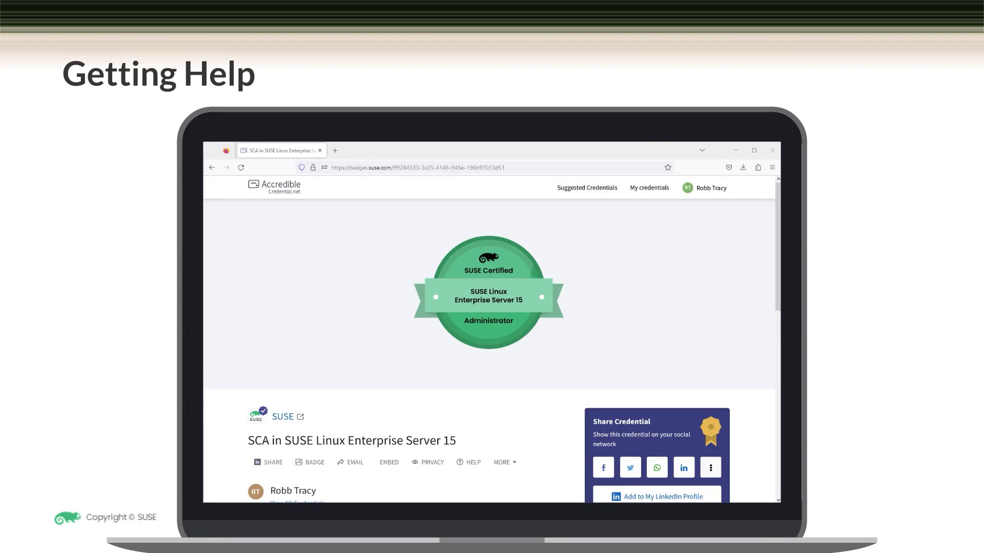
pyautogui.click(335, 150)
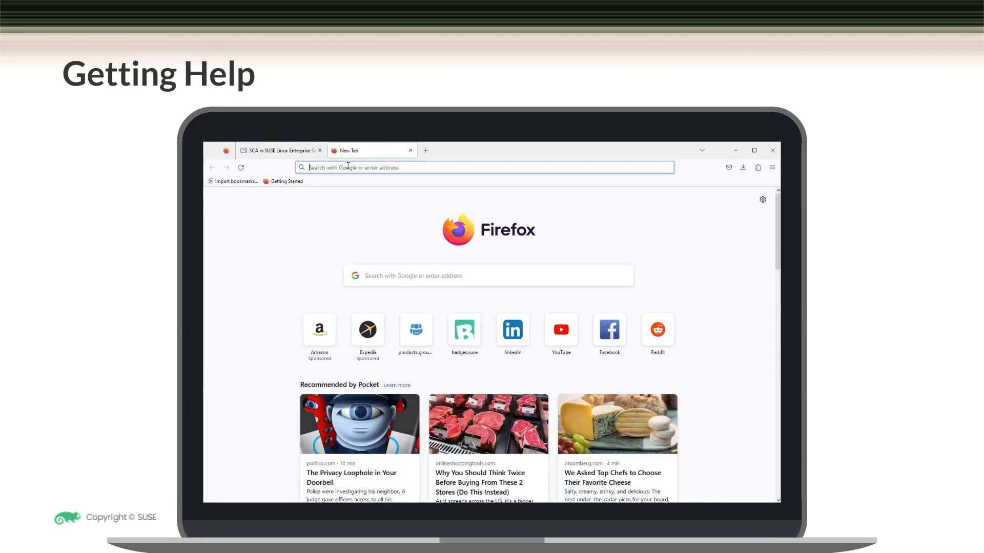
pyautogui.write('http://help')
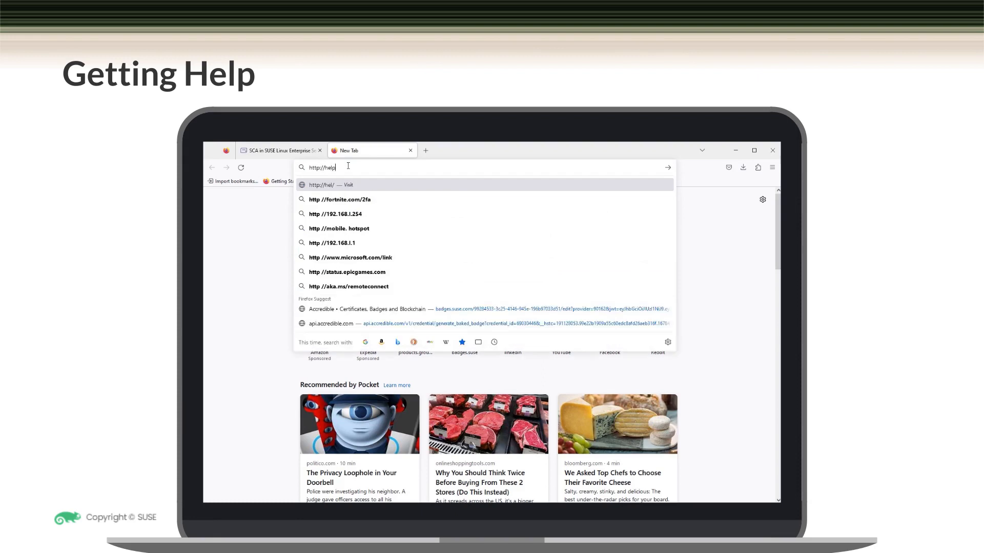